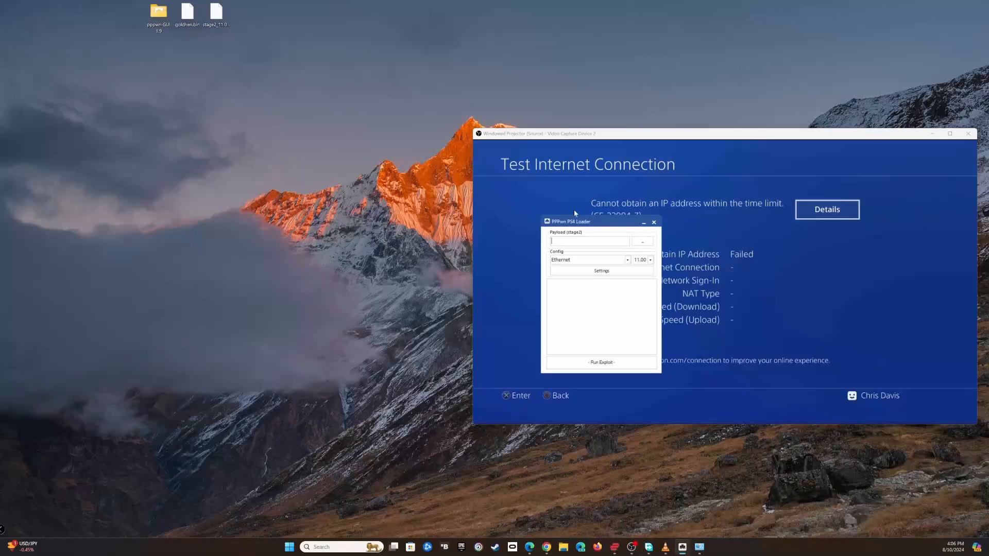
Load stage2_11.00.bin, select the Ethernet interface with firmware 11.00, and run the exploit
{"action": "left_click_drag", "start_coordinate": [590, 221], "coordinate": [154, 127]}
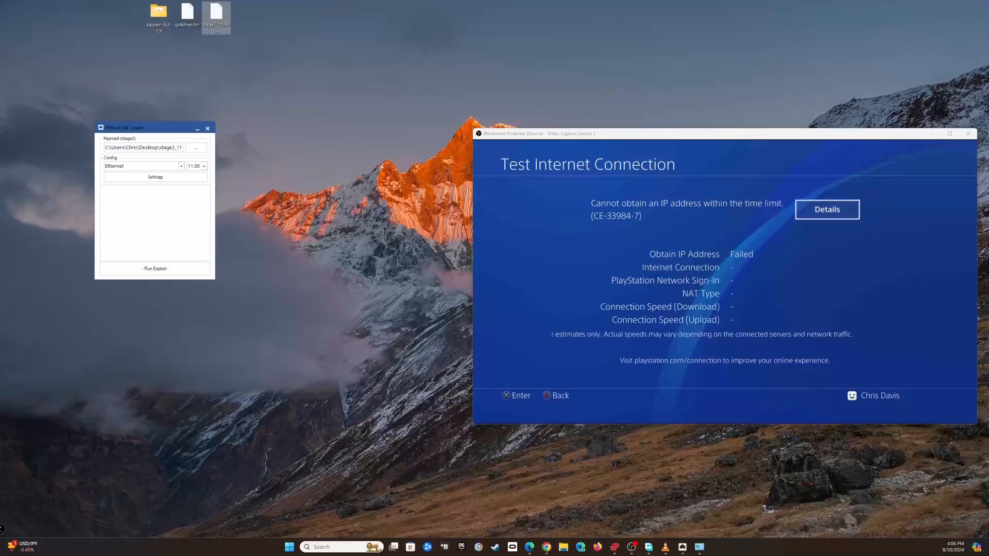
{"action": "mouse_move", "coordinate": [216, 15]}
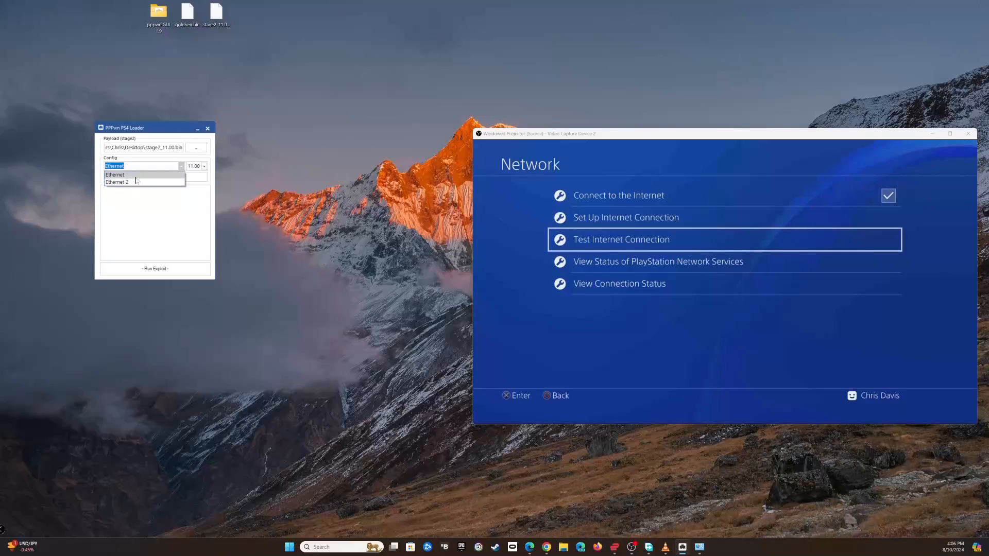
{"action": "left_click", "coordinate": [115, 166]}
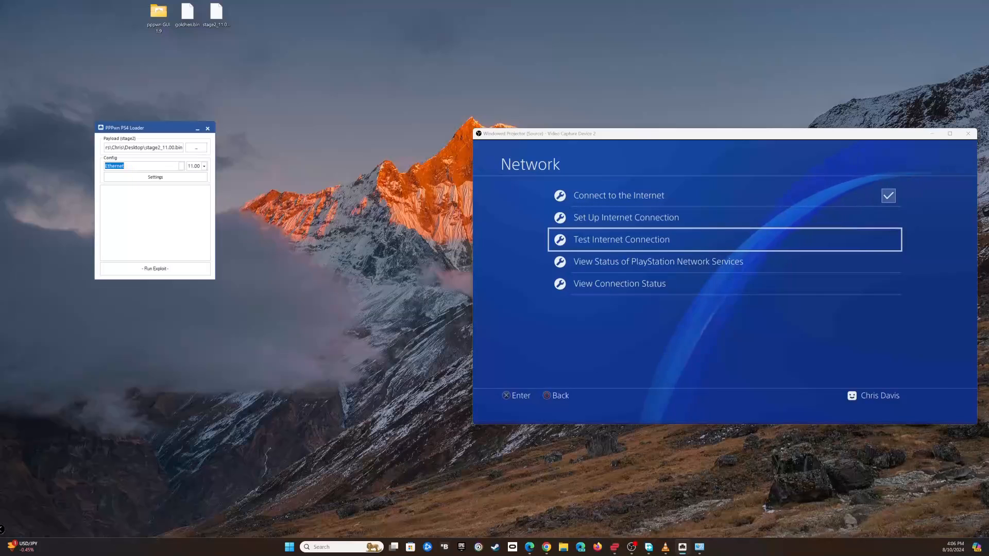
{"action": "left_click", "coordinate": [155, 268]}
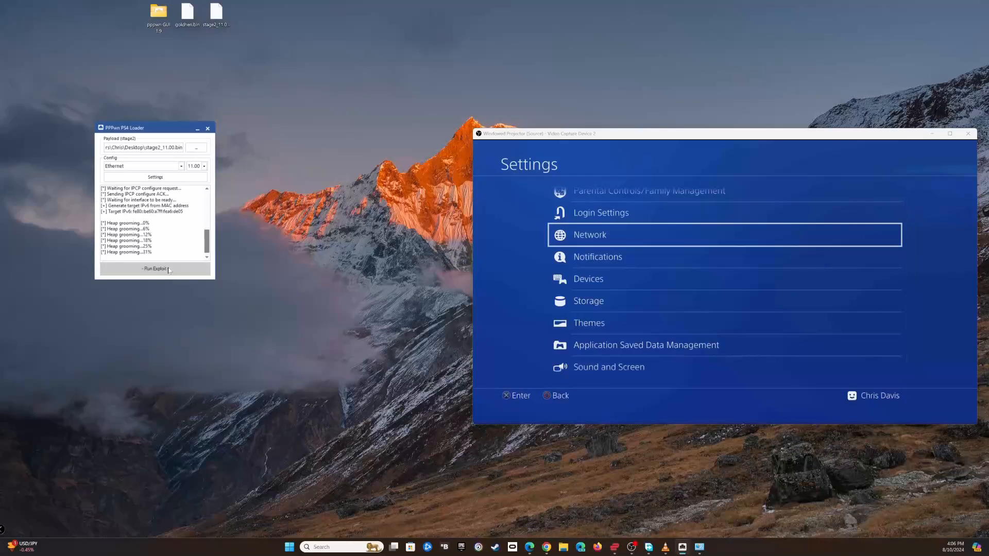
{"action": "left_click", "coordinate": [589, 235]}
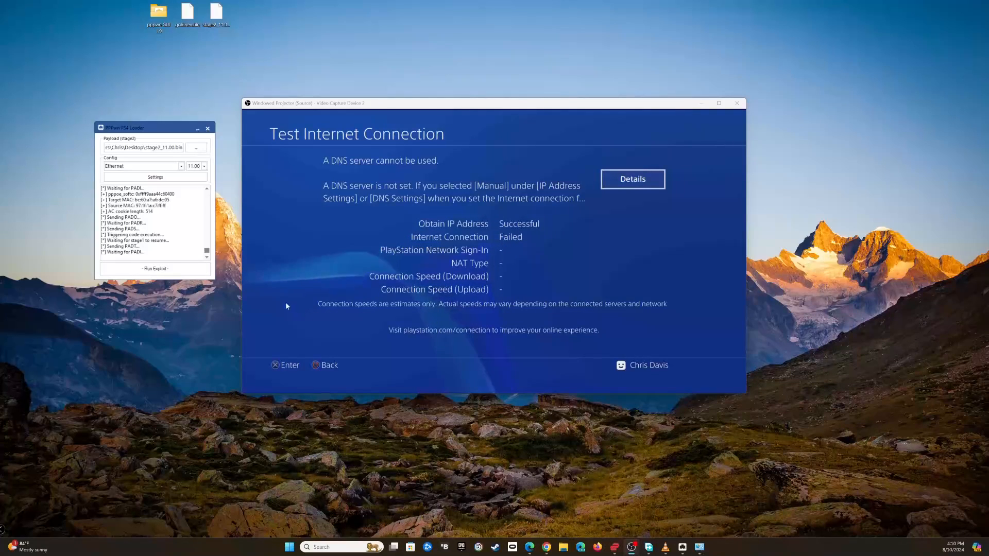
{"action": "mouse_move", "coordinate": [370, 238]}
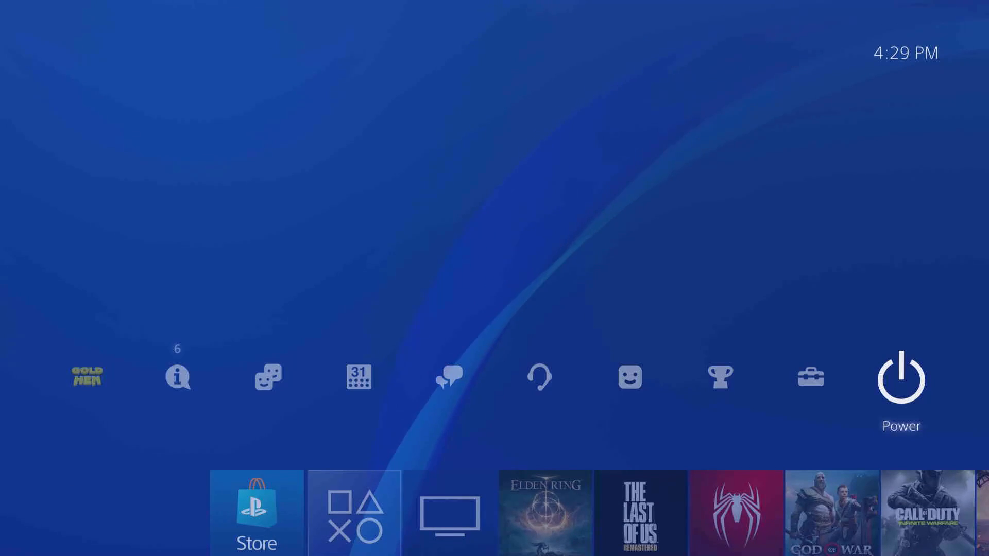
Select the GoldHEN icon in the function area and open its menu
{"action": "left_click", "coordinate": [87, 376]}
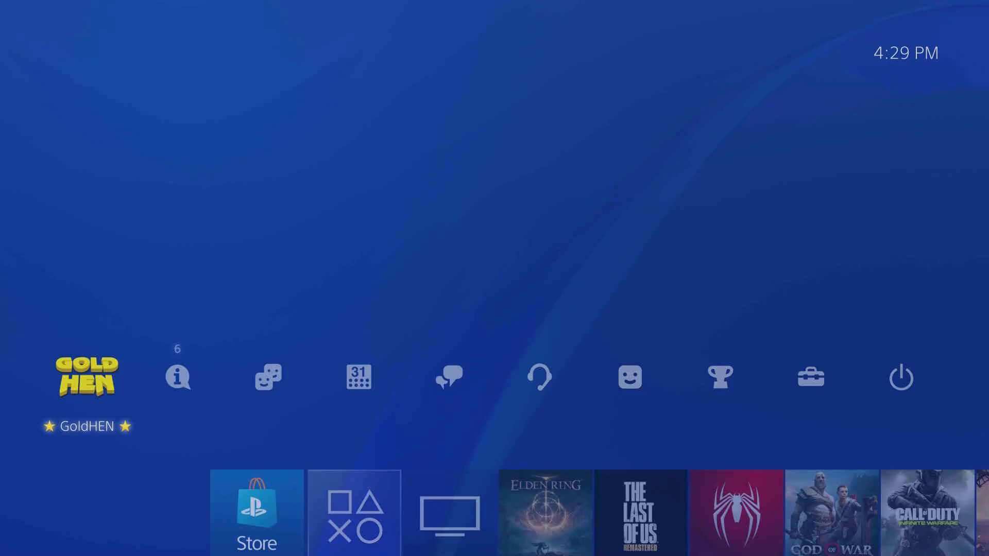
{"action": "left_click", "coordinate": [628, 377]}
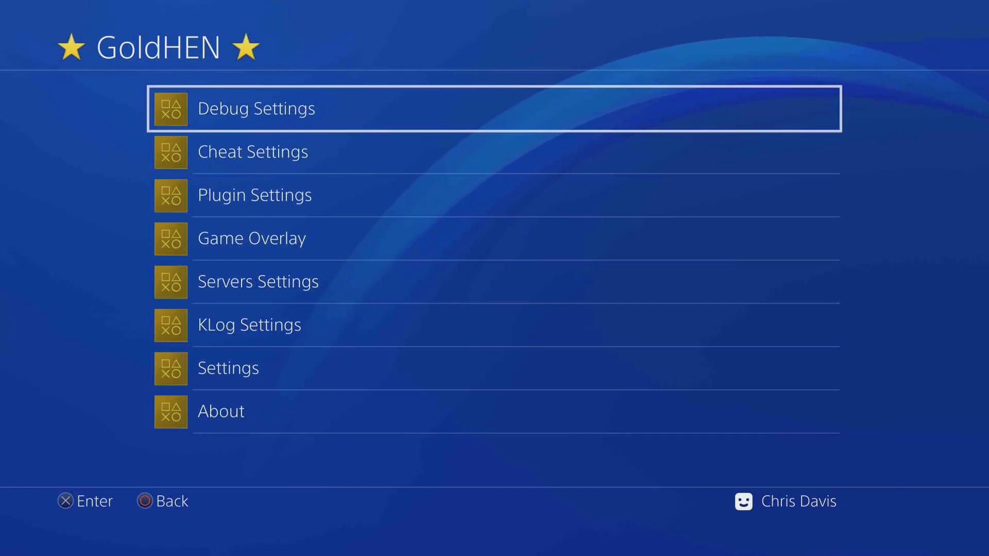
From Debug Settings > Package Installer, install all five USB packages with ★Install all
{"action": "left_click", "coordinate": [256, 108]}
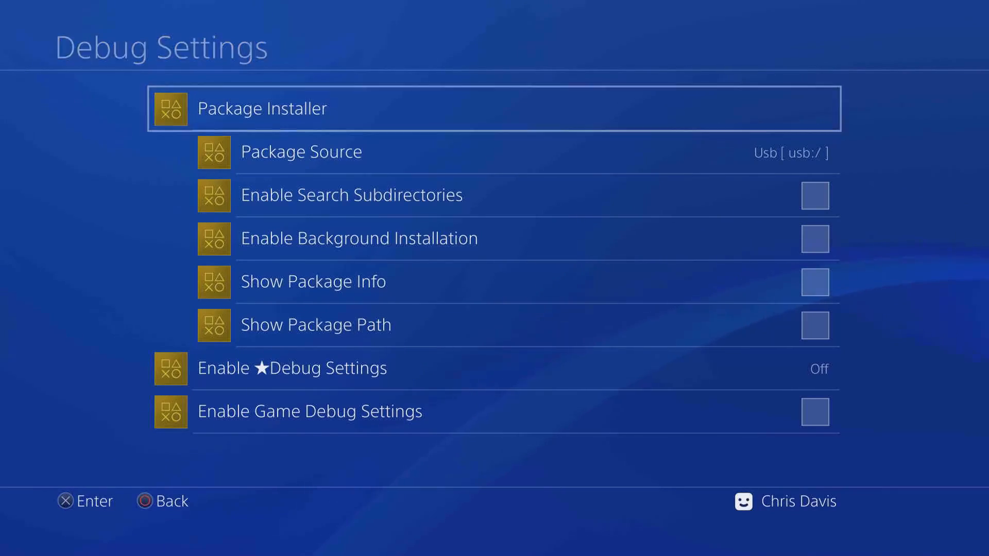
{"action": "key", "text": "Back"}
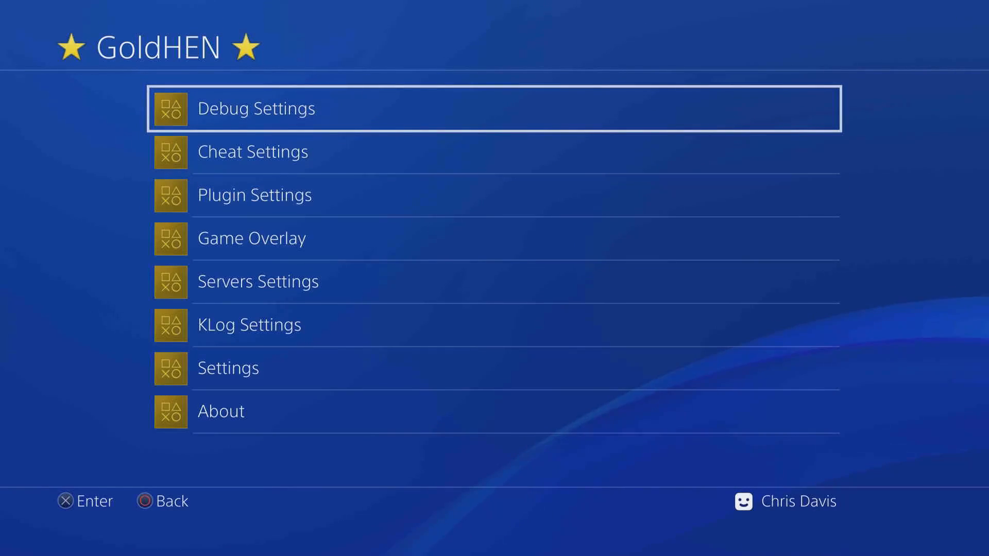
{"action": "left_click", "coordinate": [256, 108]}
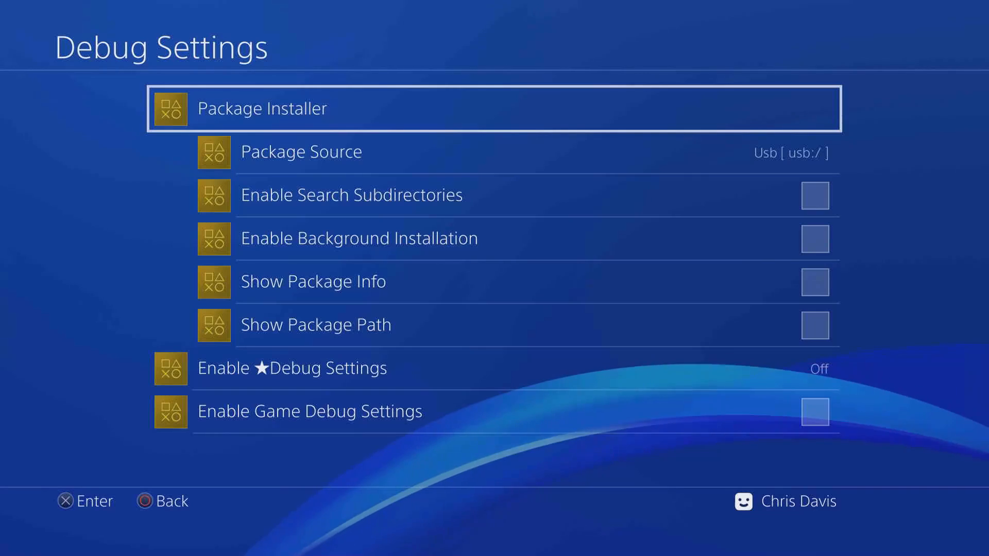
{"action": "left_click", "coordinate": [262, 108]}
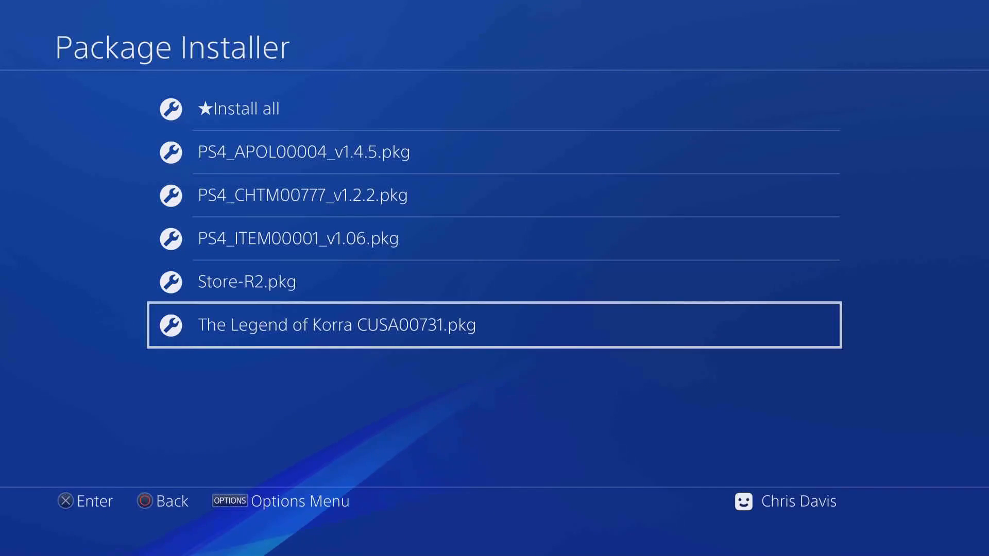
{"action": "left_click", "coordinate": [236, 108]}
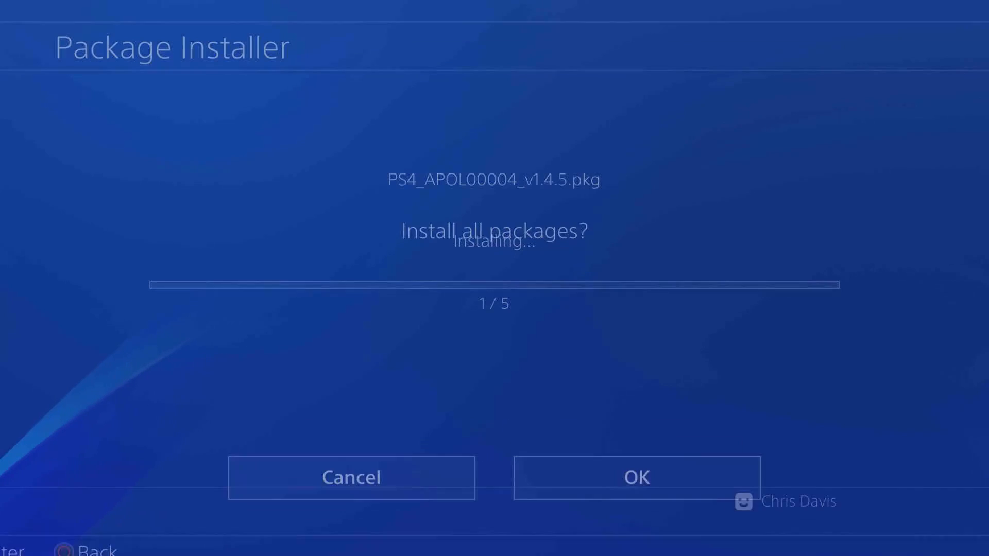
{"action": "left_click", "coordinate": [635, 476]}
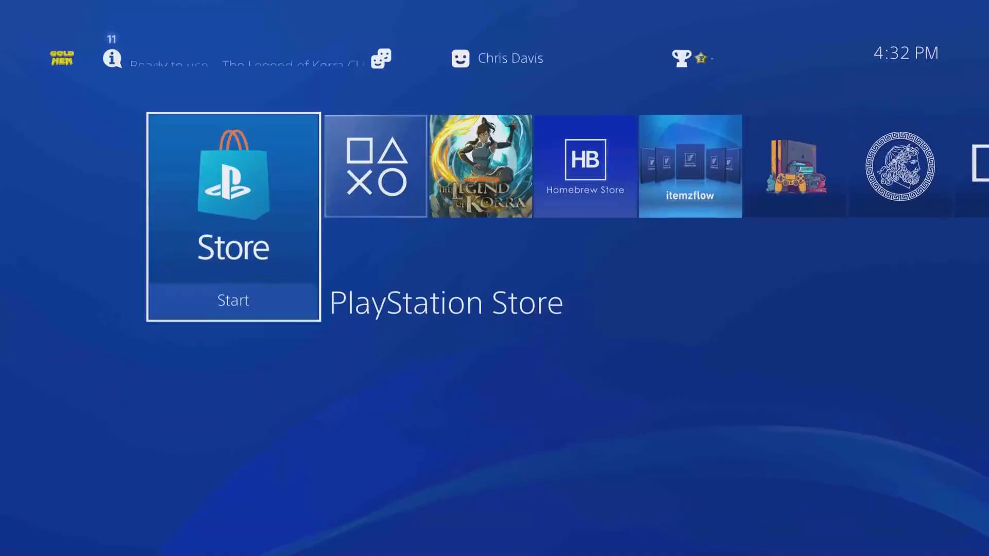
Scroll past the Homebrew Store, Apollo and itemzflow tiles and launch itemzflow
{"action": "scroll", "scroll_direction": "right", "scroll_amount": 3}
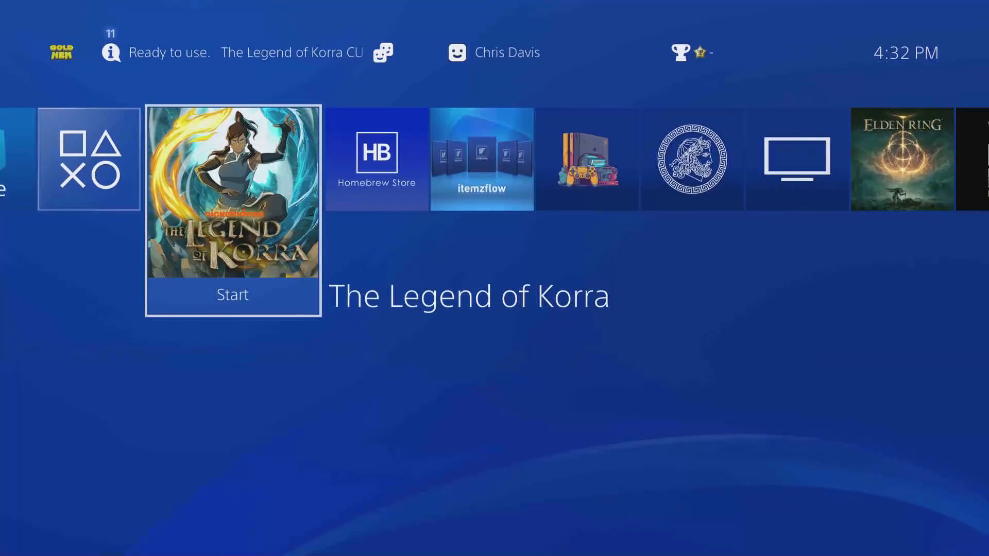
{"action": "scroll", "scroll_direction": "right", "scroll_amount": 3}
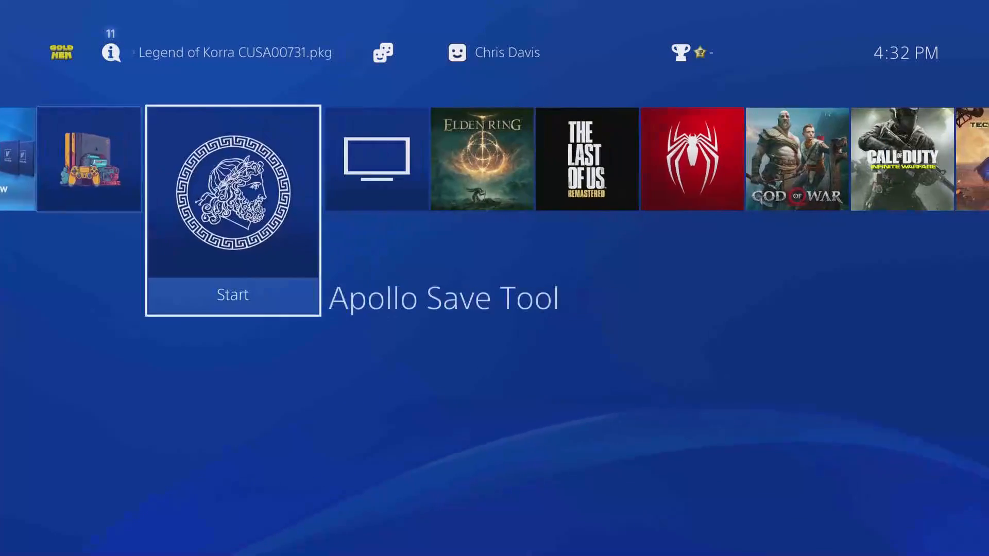
{"action": "scroll", "scroll_direction": "right", "scroll_amount": 3}
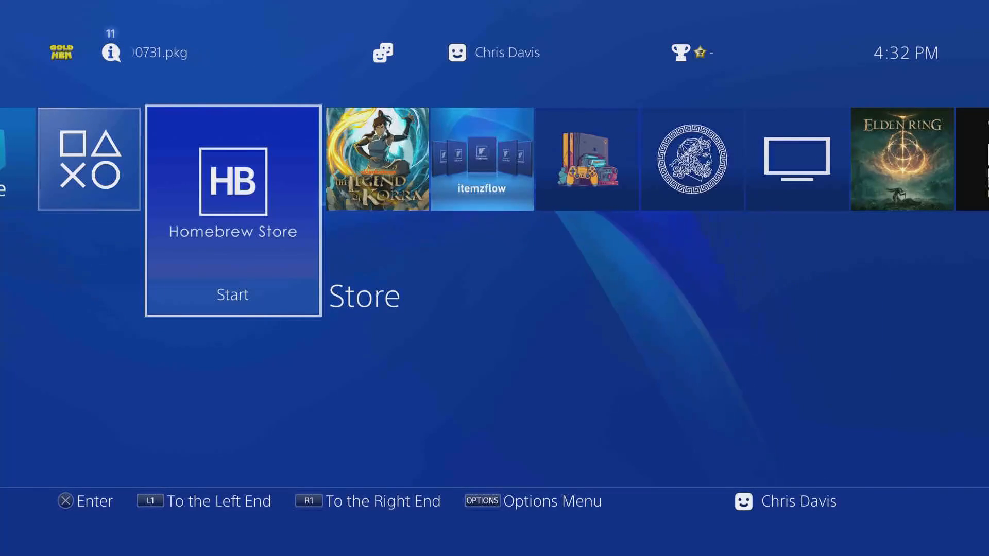
{"action": "key", "text": "right"}
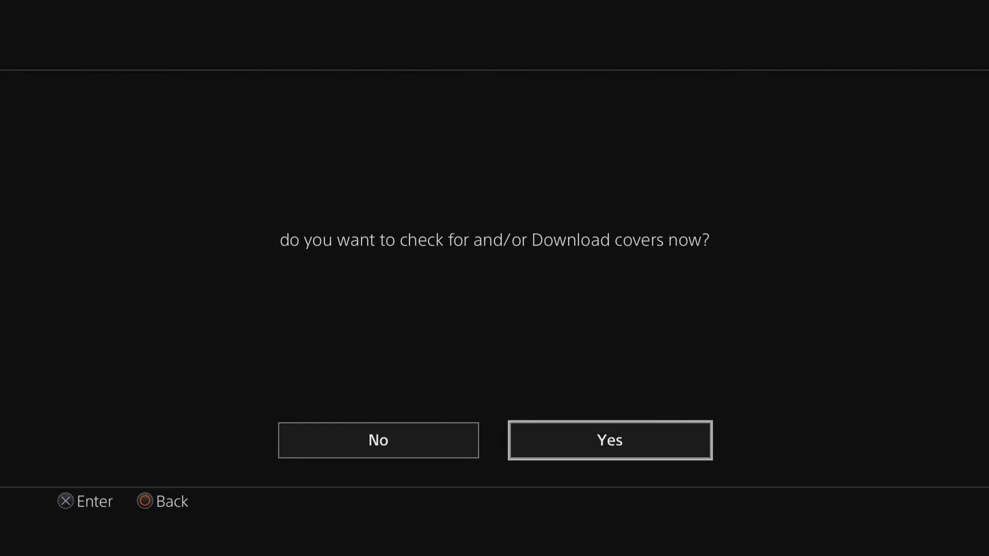
Accept downloading game covers and scroll through the itemzflow app carousel
{"action": "left_click", "coordinate": [609, 439]}
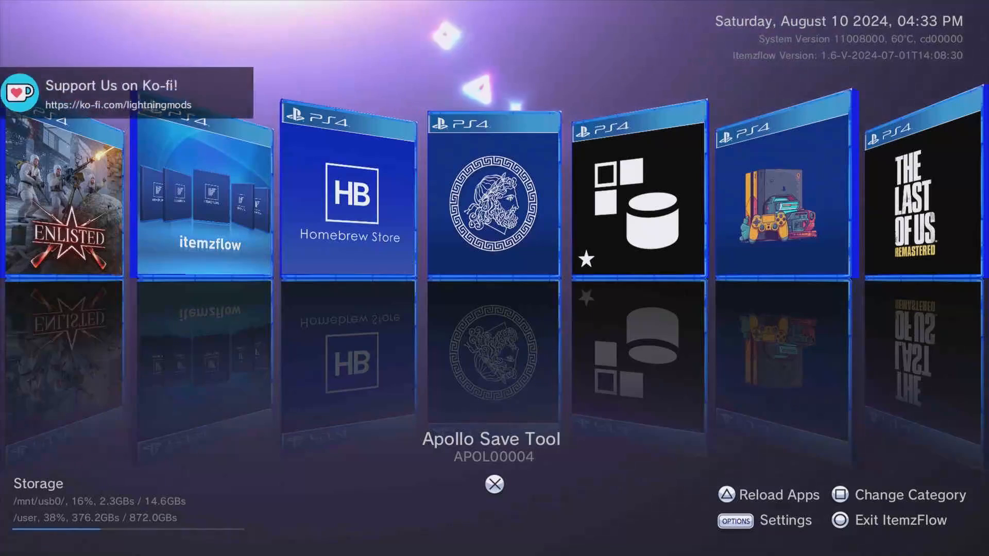
{"action": "scroll", "scroll_direction": "right", "scroll_amount": 3}
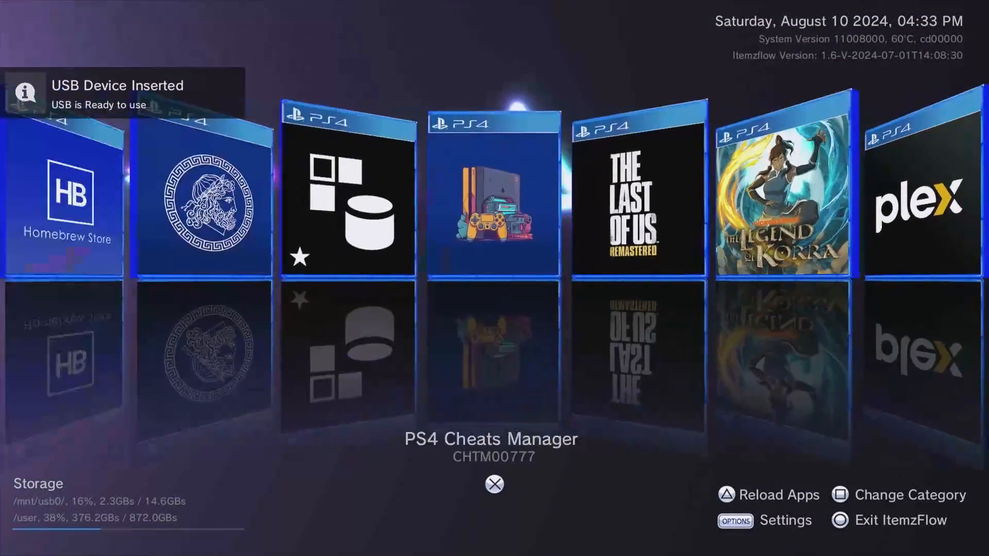
{"action": "scroll", "scroll_direction": "right", "scroll_amount": 3}
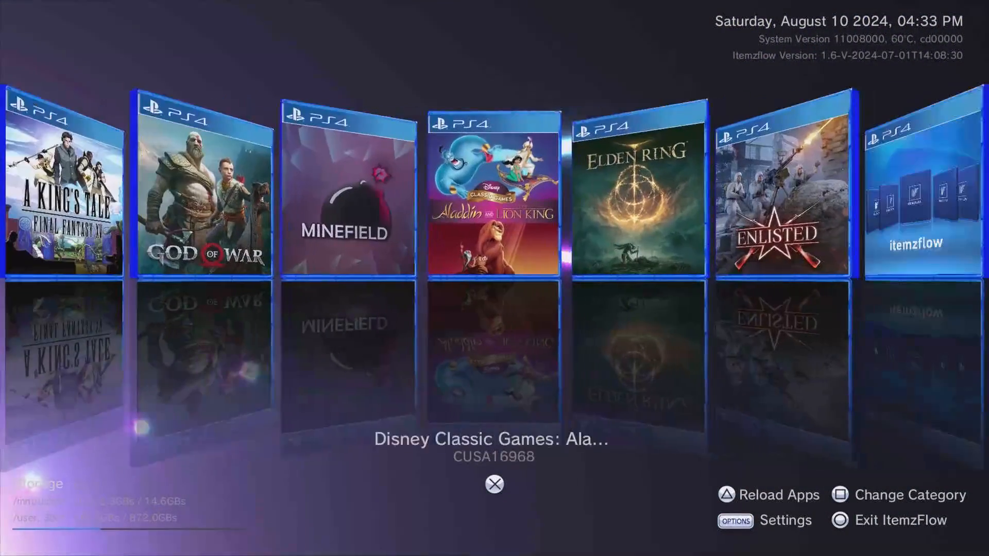
{"action": "scroll", "scroll_direction": "right", "scroll_amount": 3}
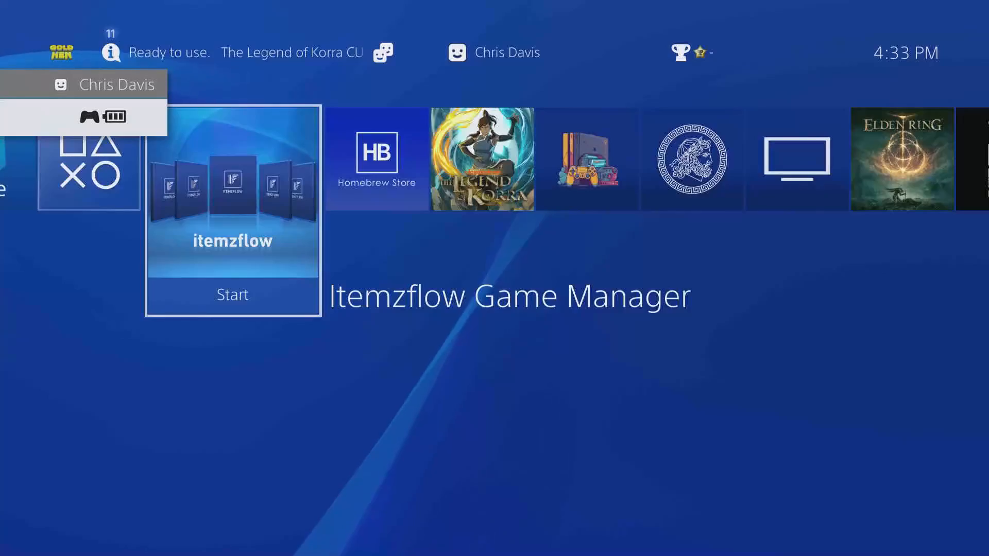
{"action": "scroll", "scroll_direction": "right", "scroll_amount": 3}
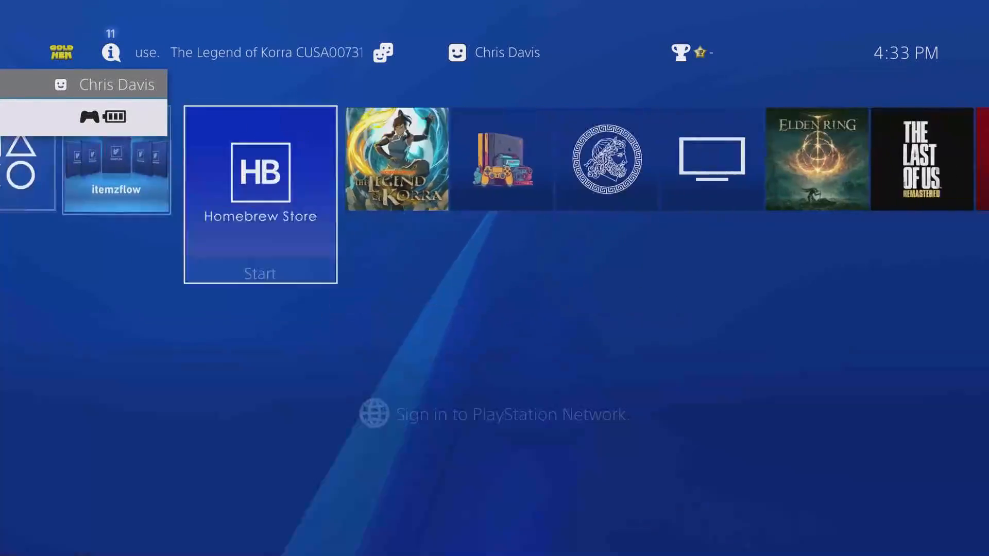